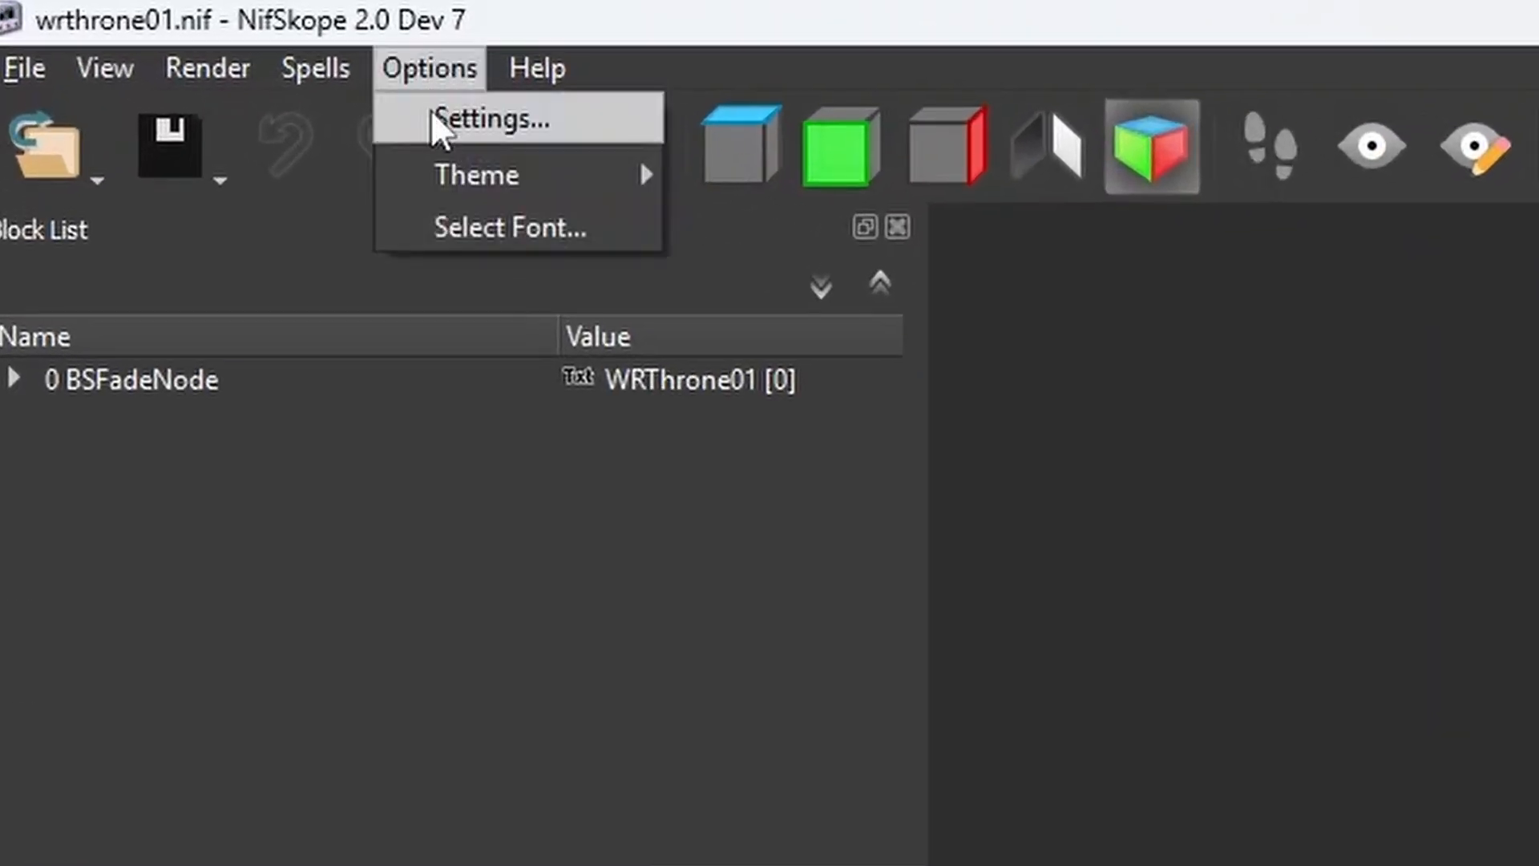
Auto-detect the Skyrim Special Edition Data folder as a game path in the Resources settings.
click(505, 117)
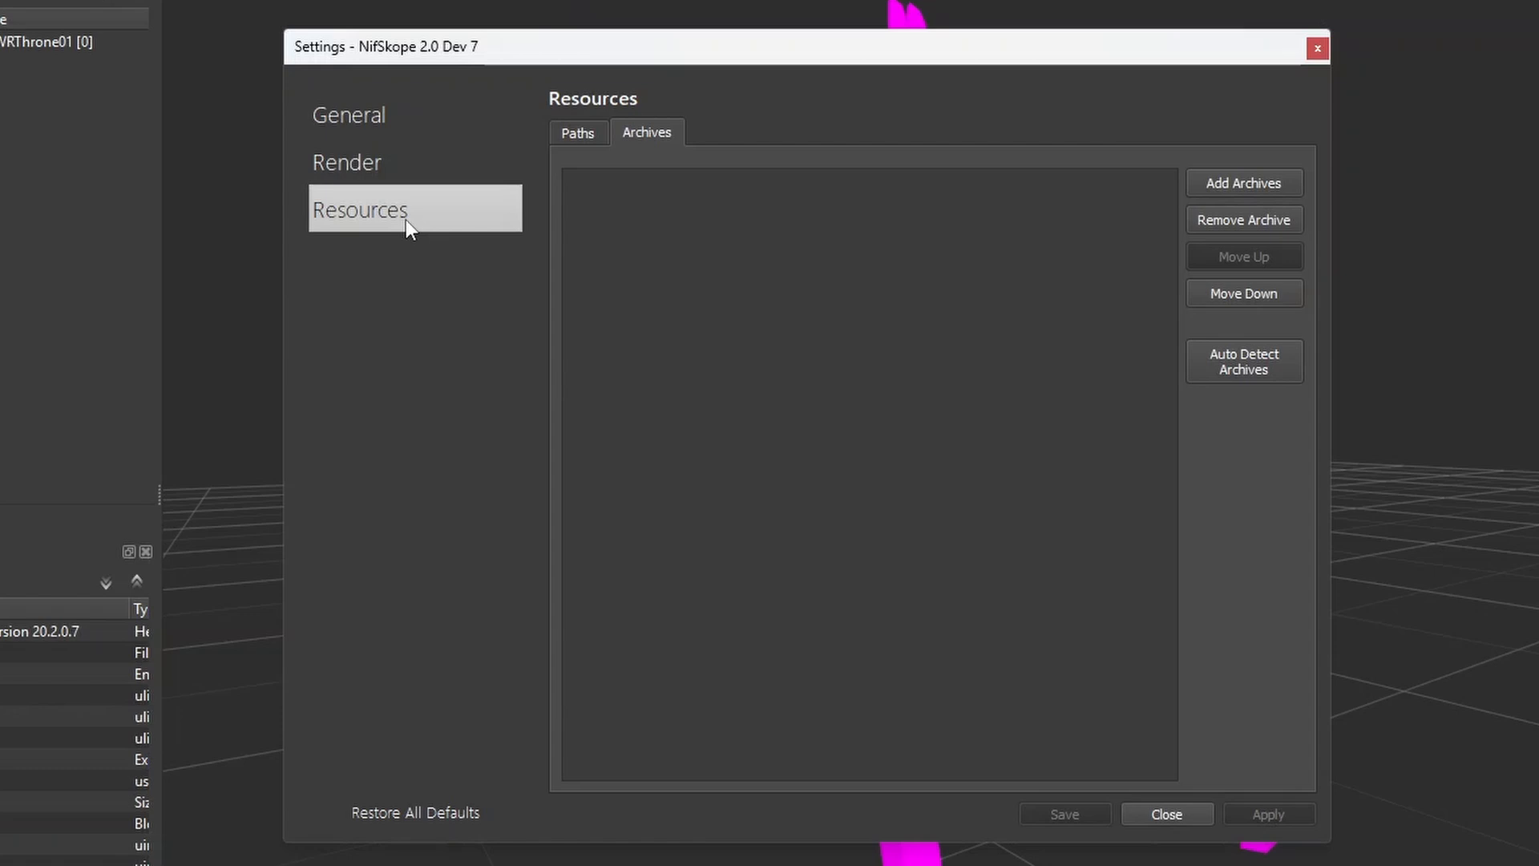
click(579, 133)
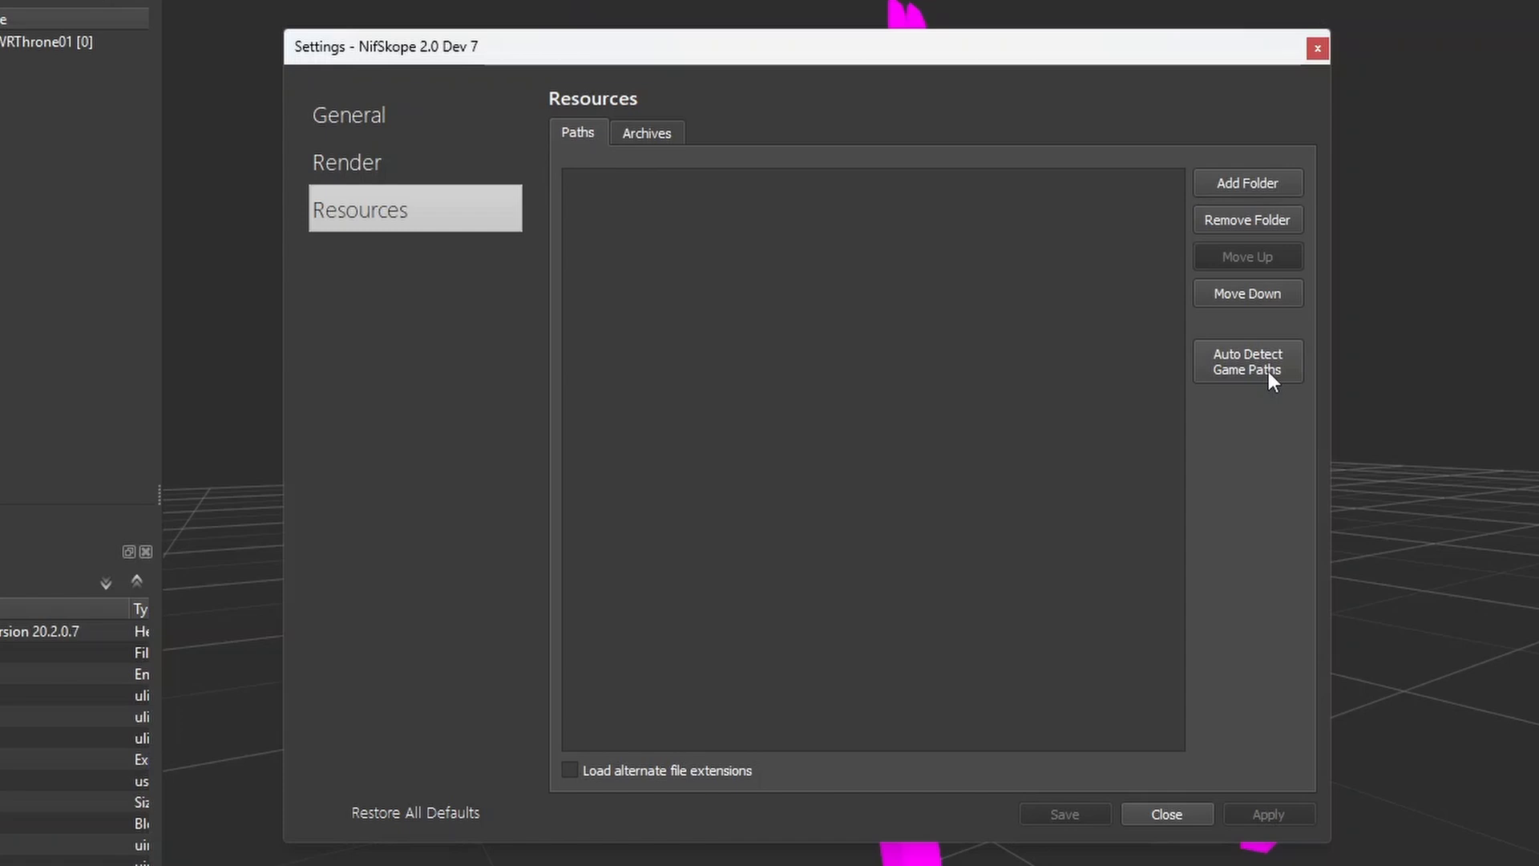
click(1247, 361)
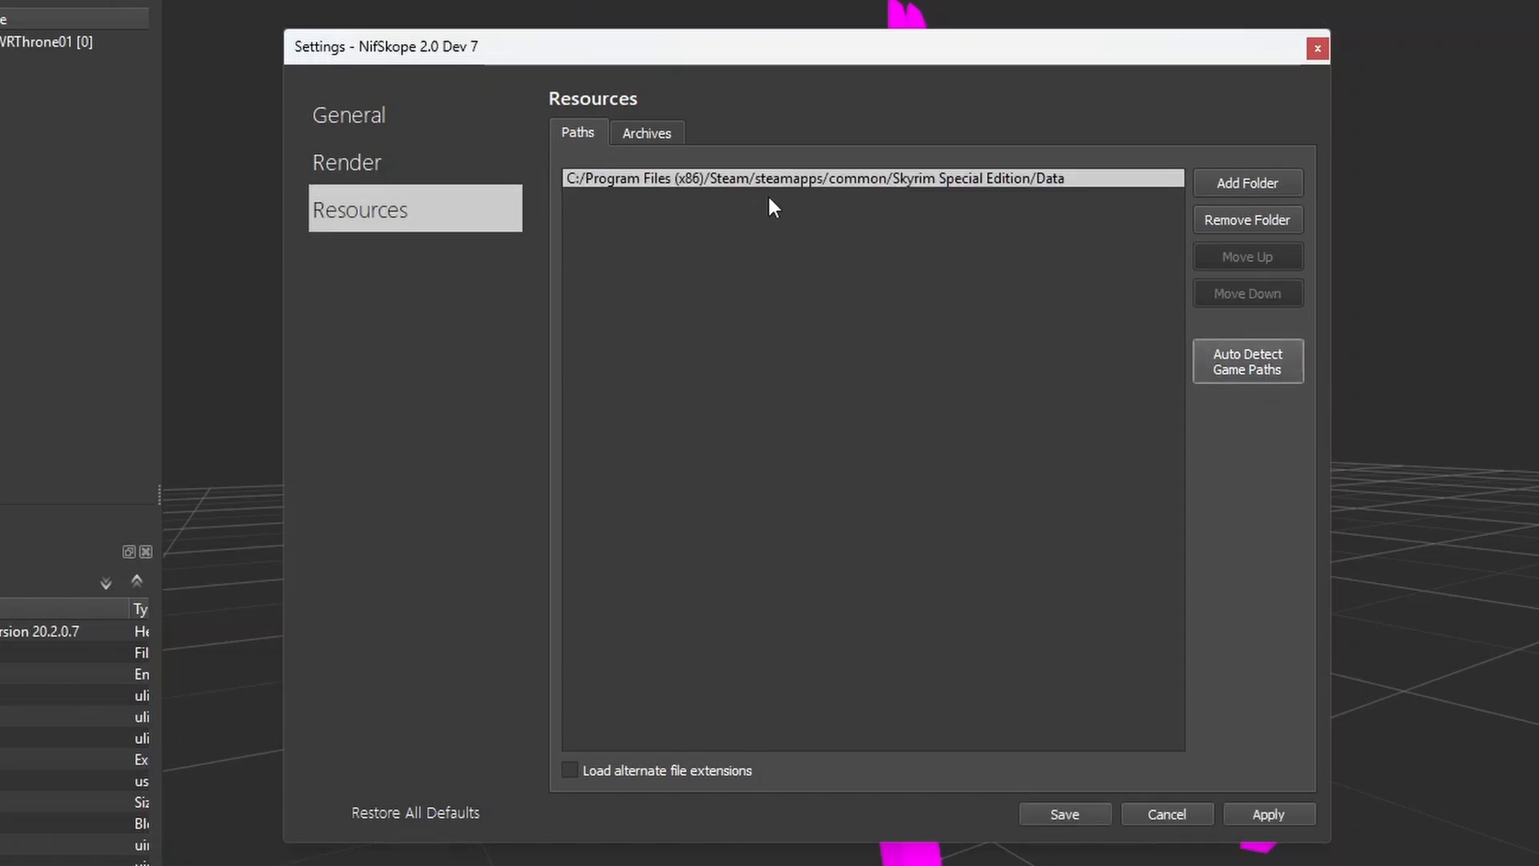
mouse_move(1055, 207)
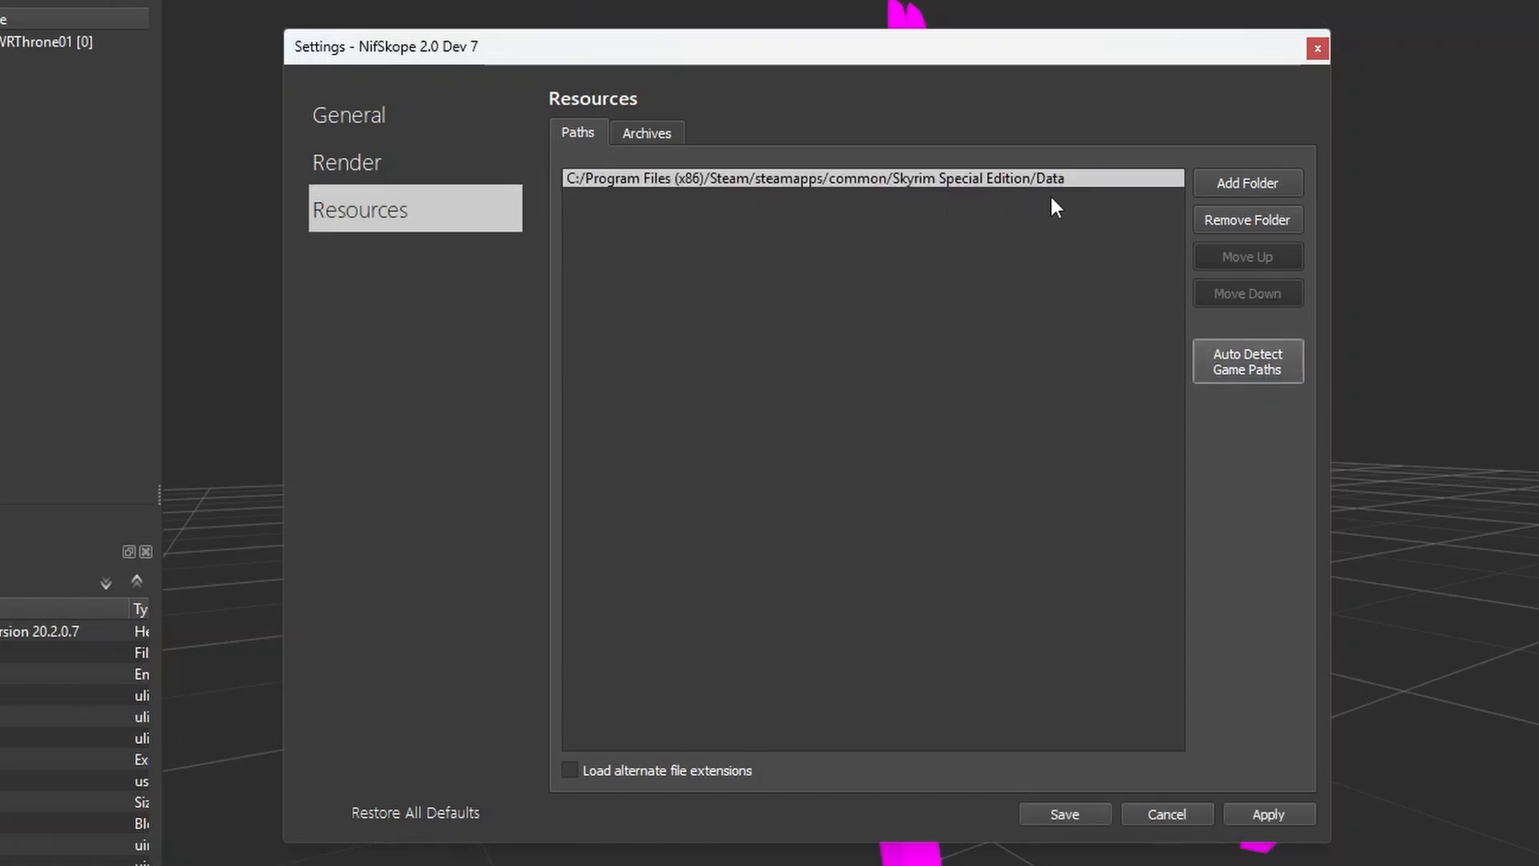
mouse_move(1068, 202)
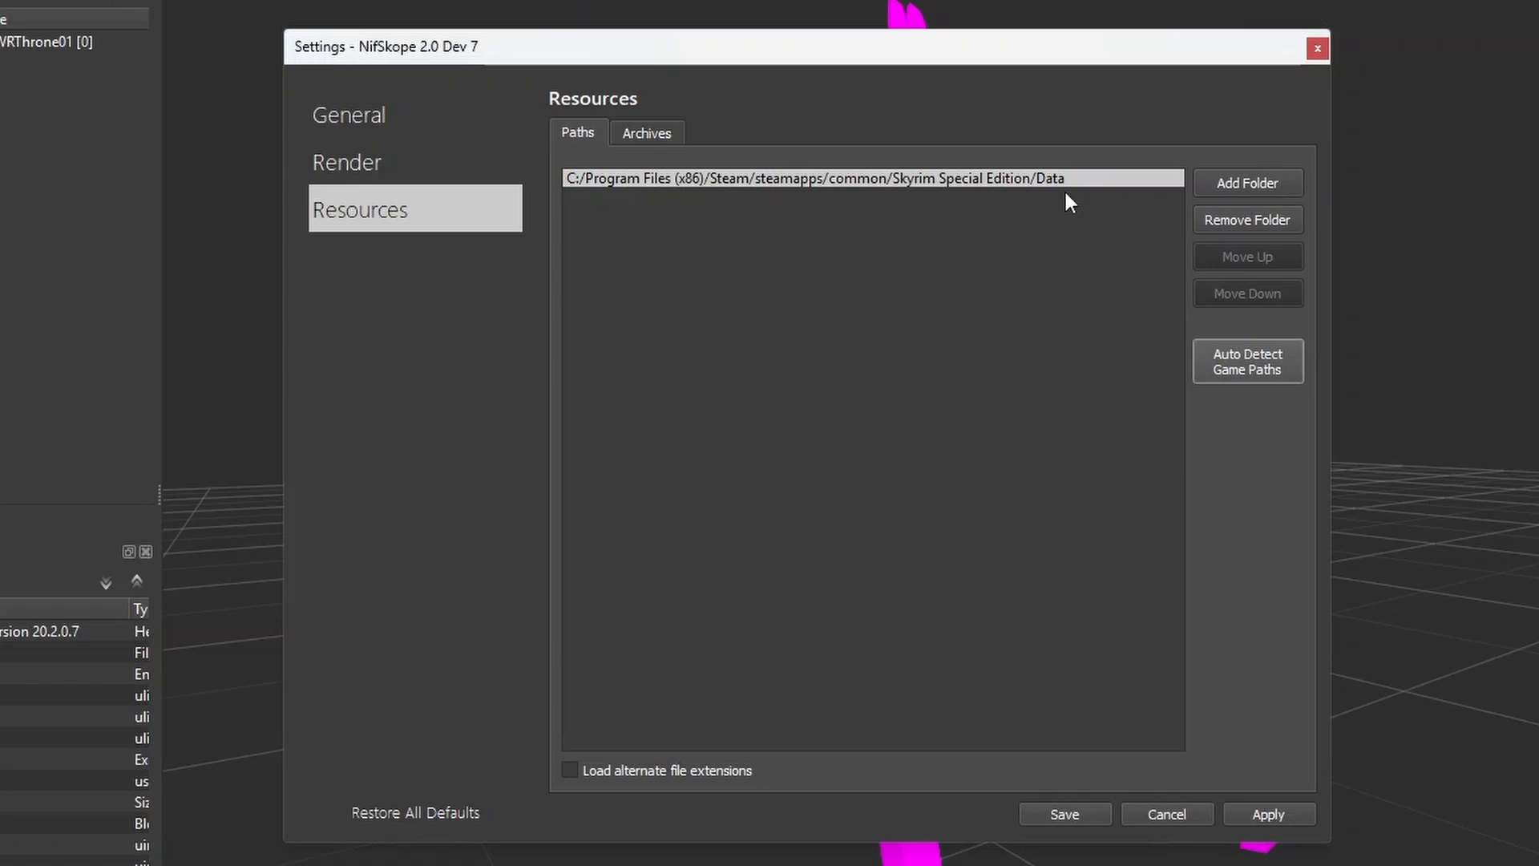
mouse_move(646, 146)
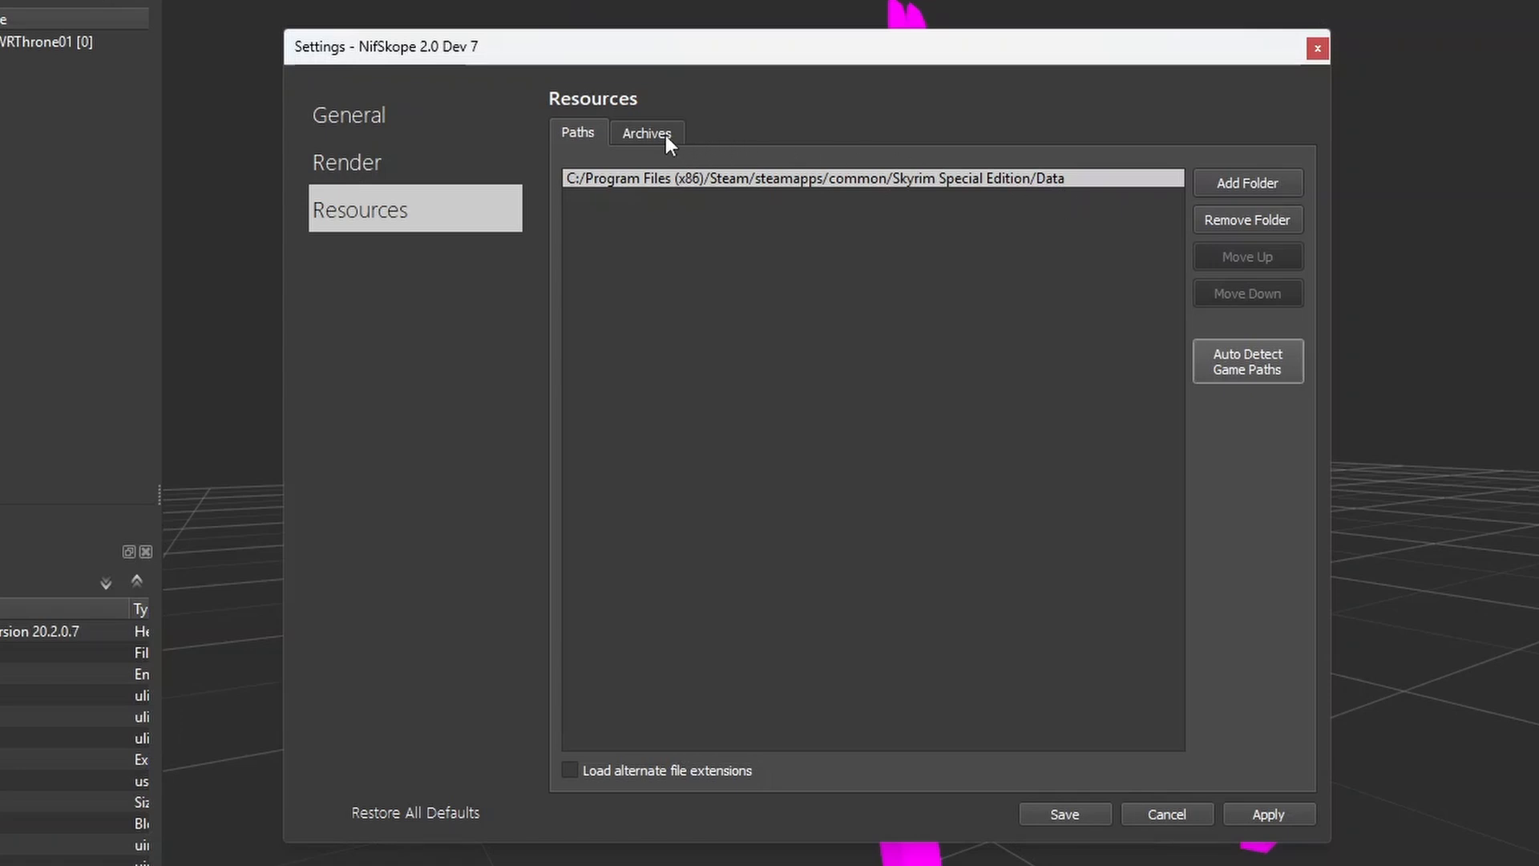
Auto-detect the Skyrim Special Edition archives, apply the settings and close the dialog.
click(646, 133)
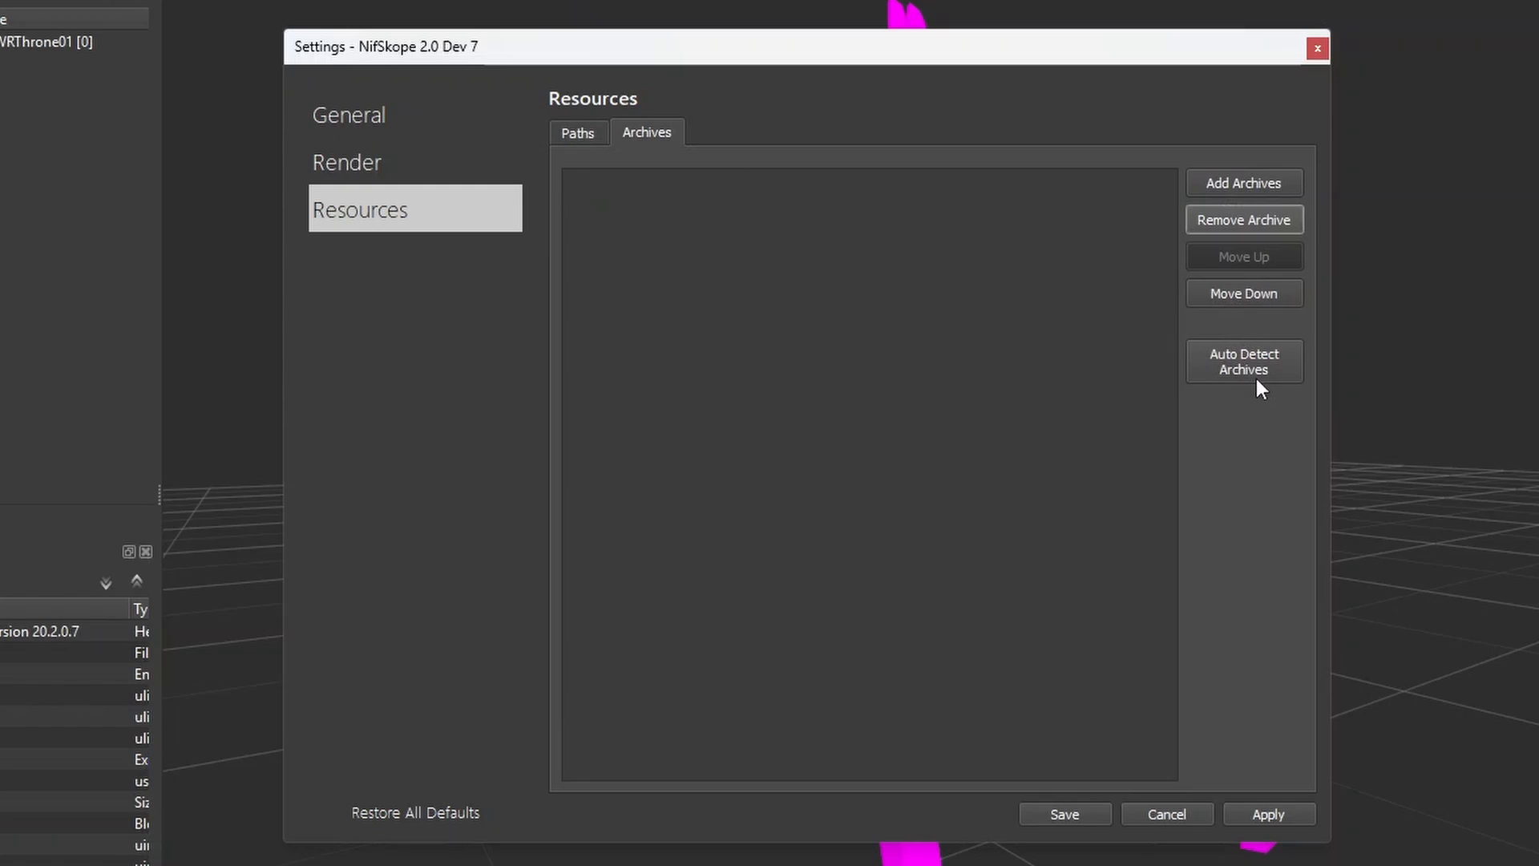
click(1245, 361)
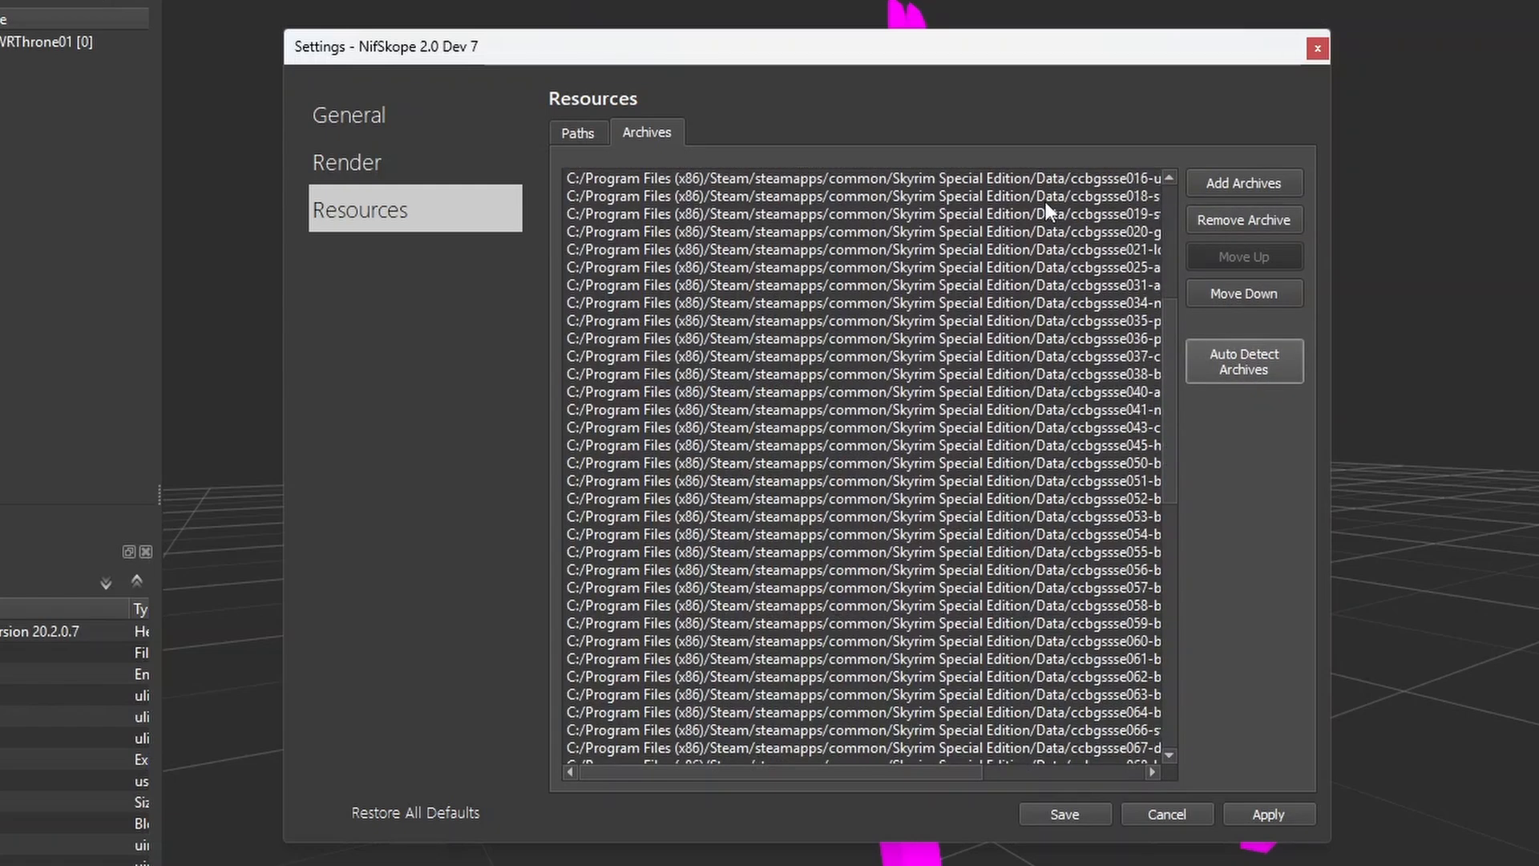
scroll(down, 3)
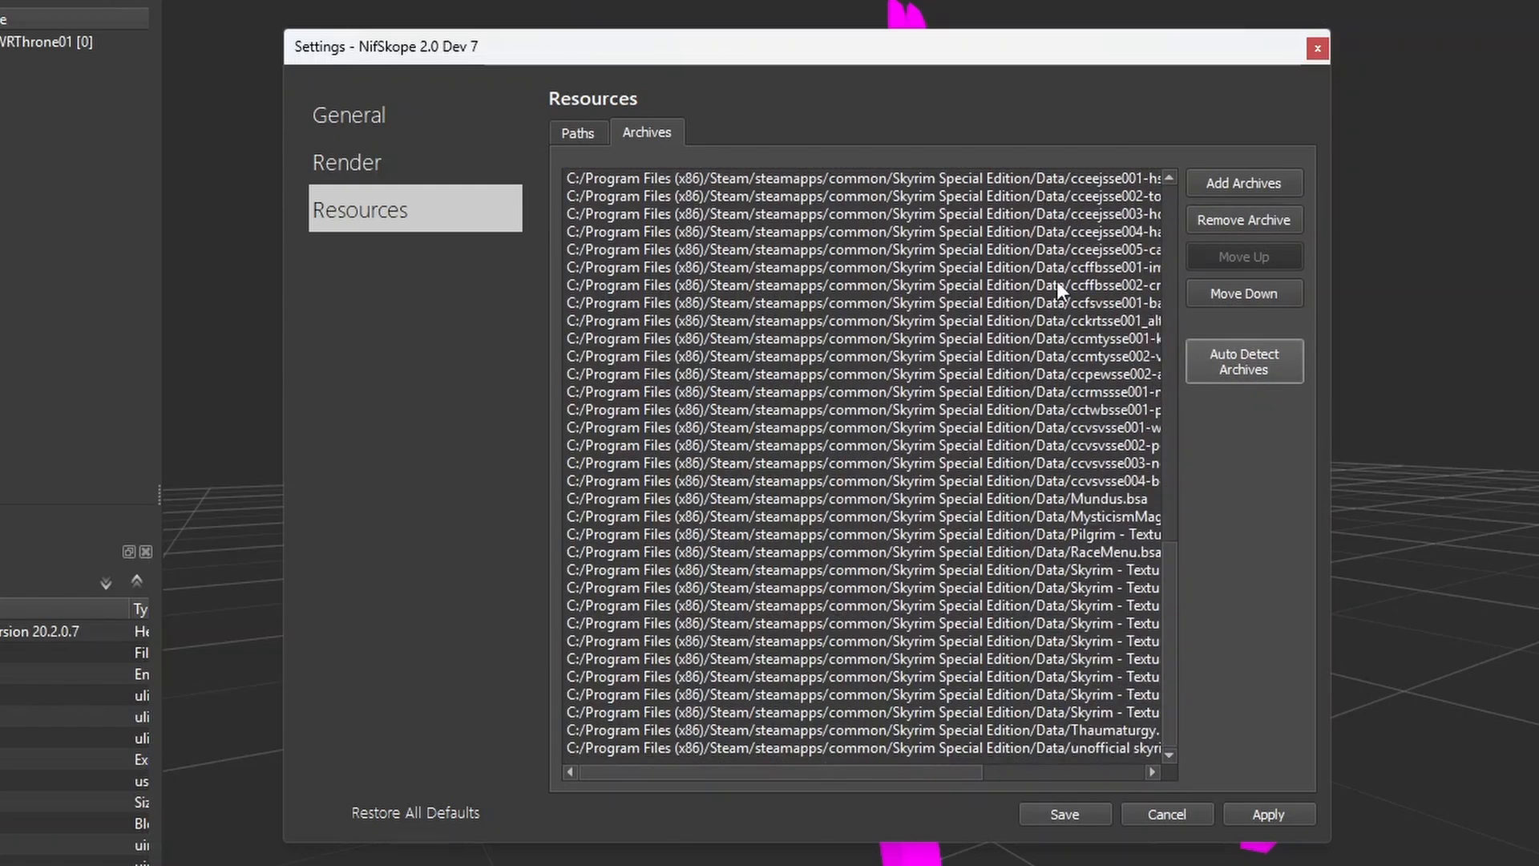
scroll(up, 3)
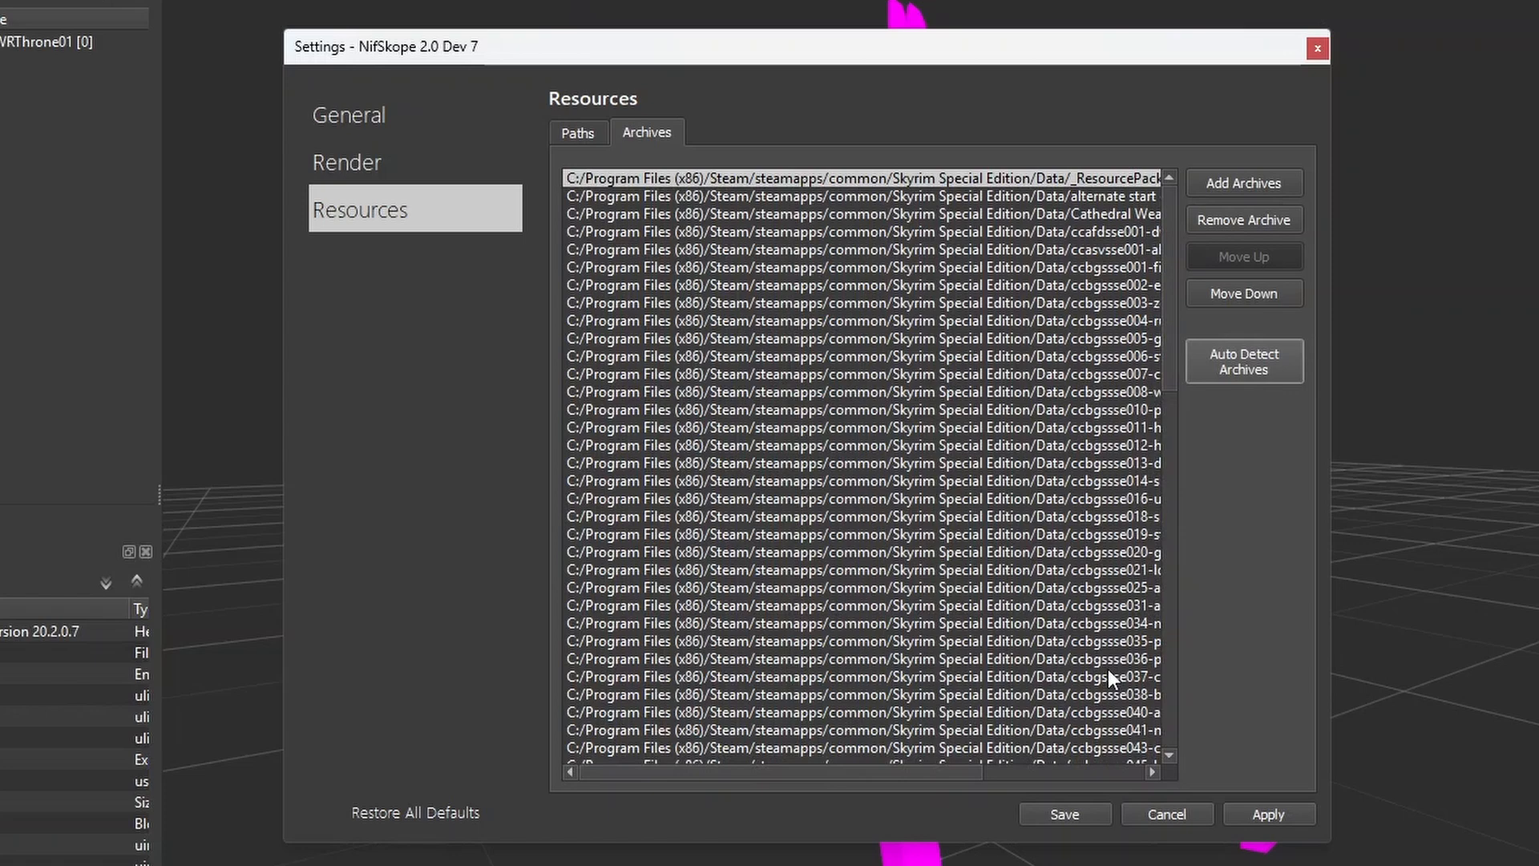
click(1267, 813)
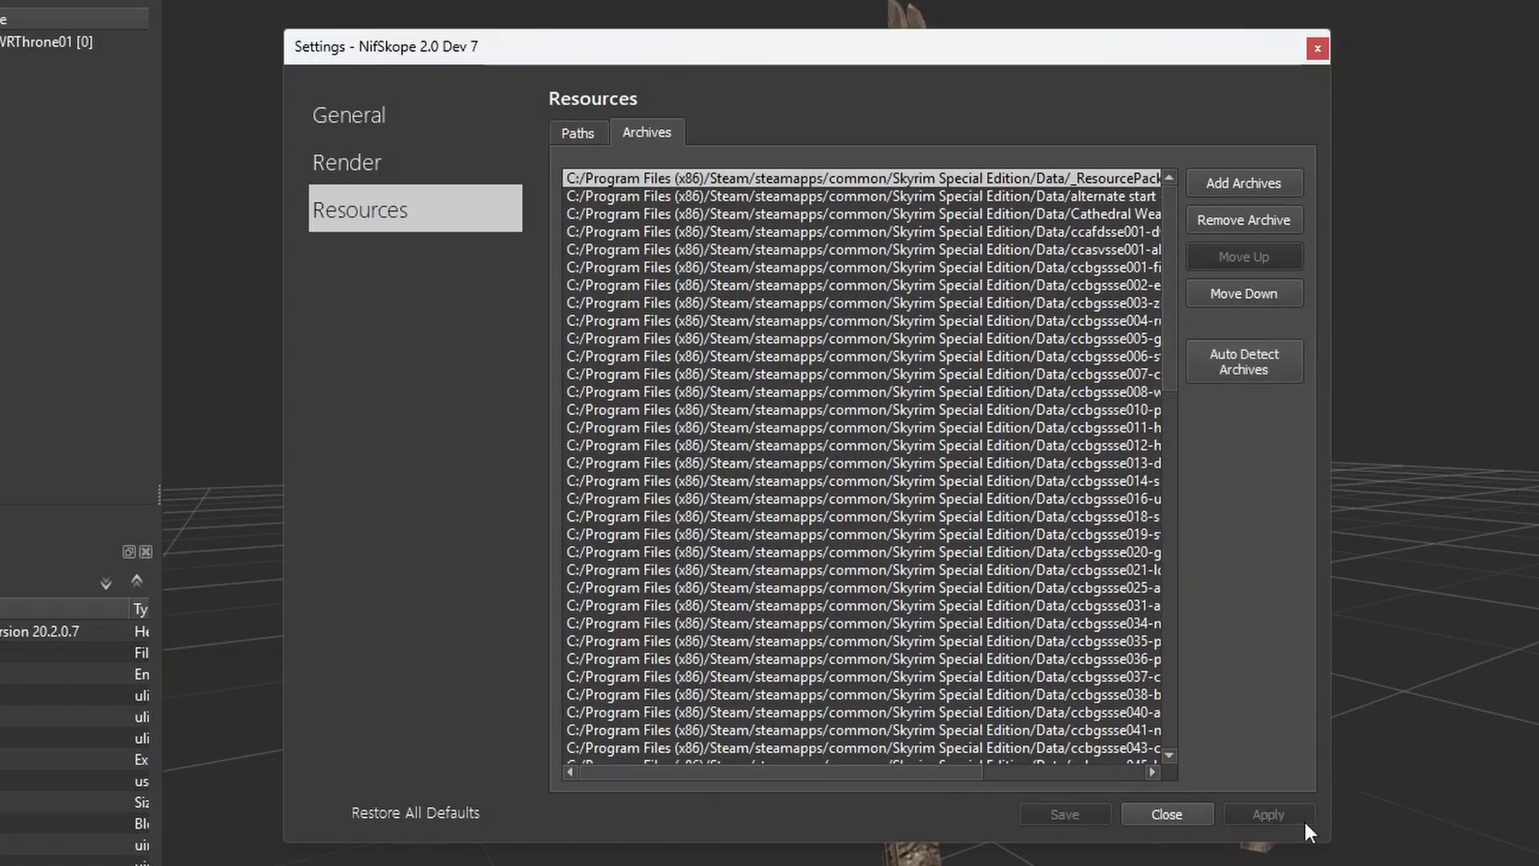
click(1166, 815)
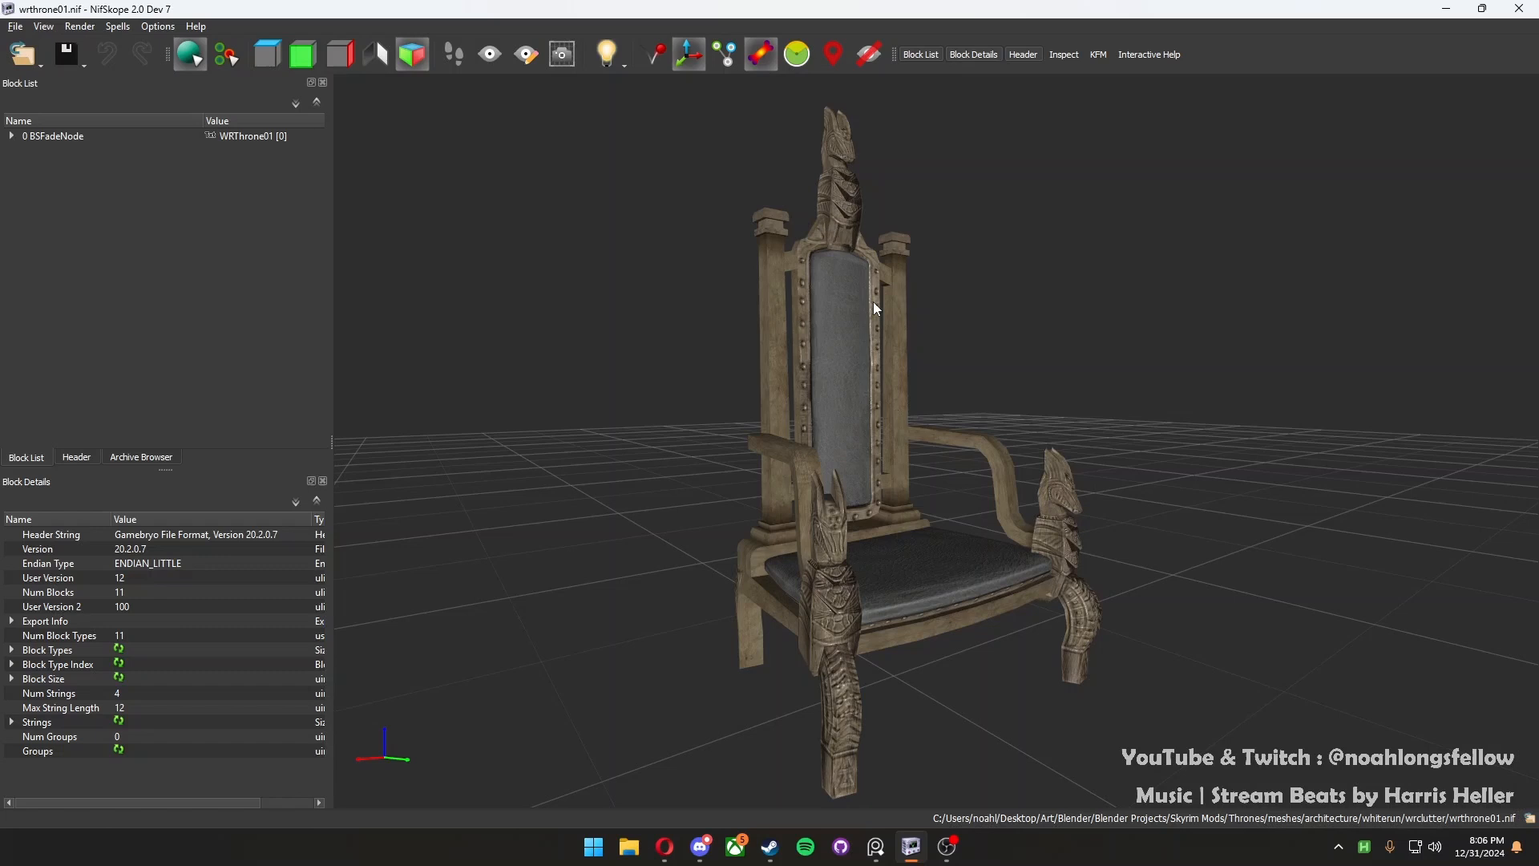
mouse_move(892, 593)
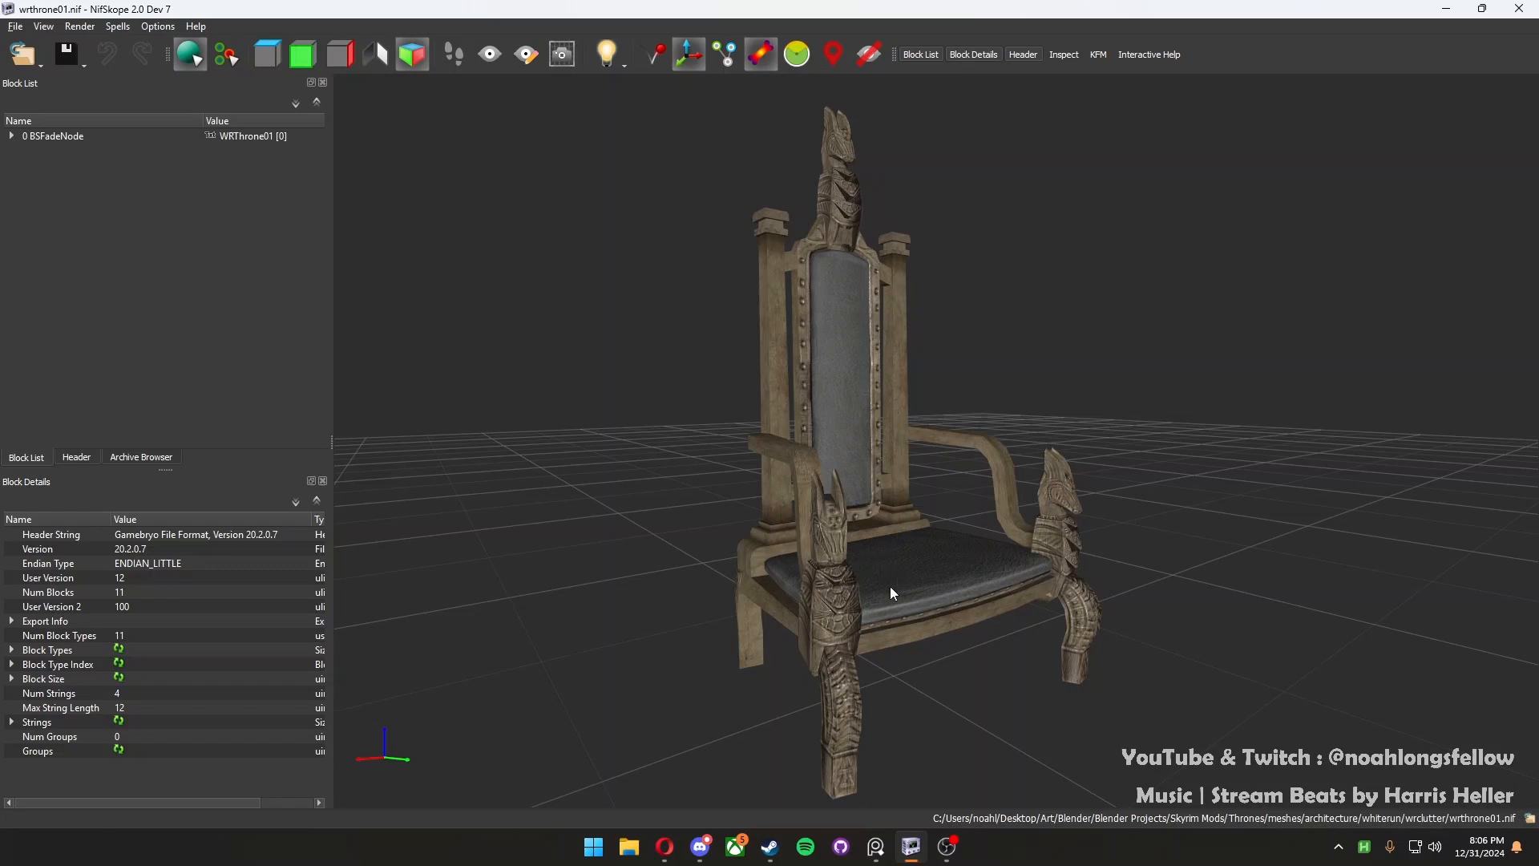
mouse_move(601, 549)
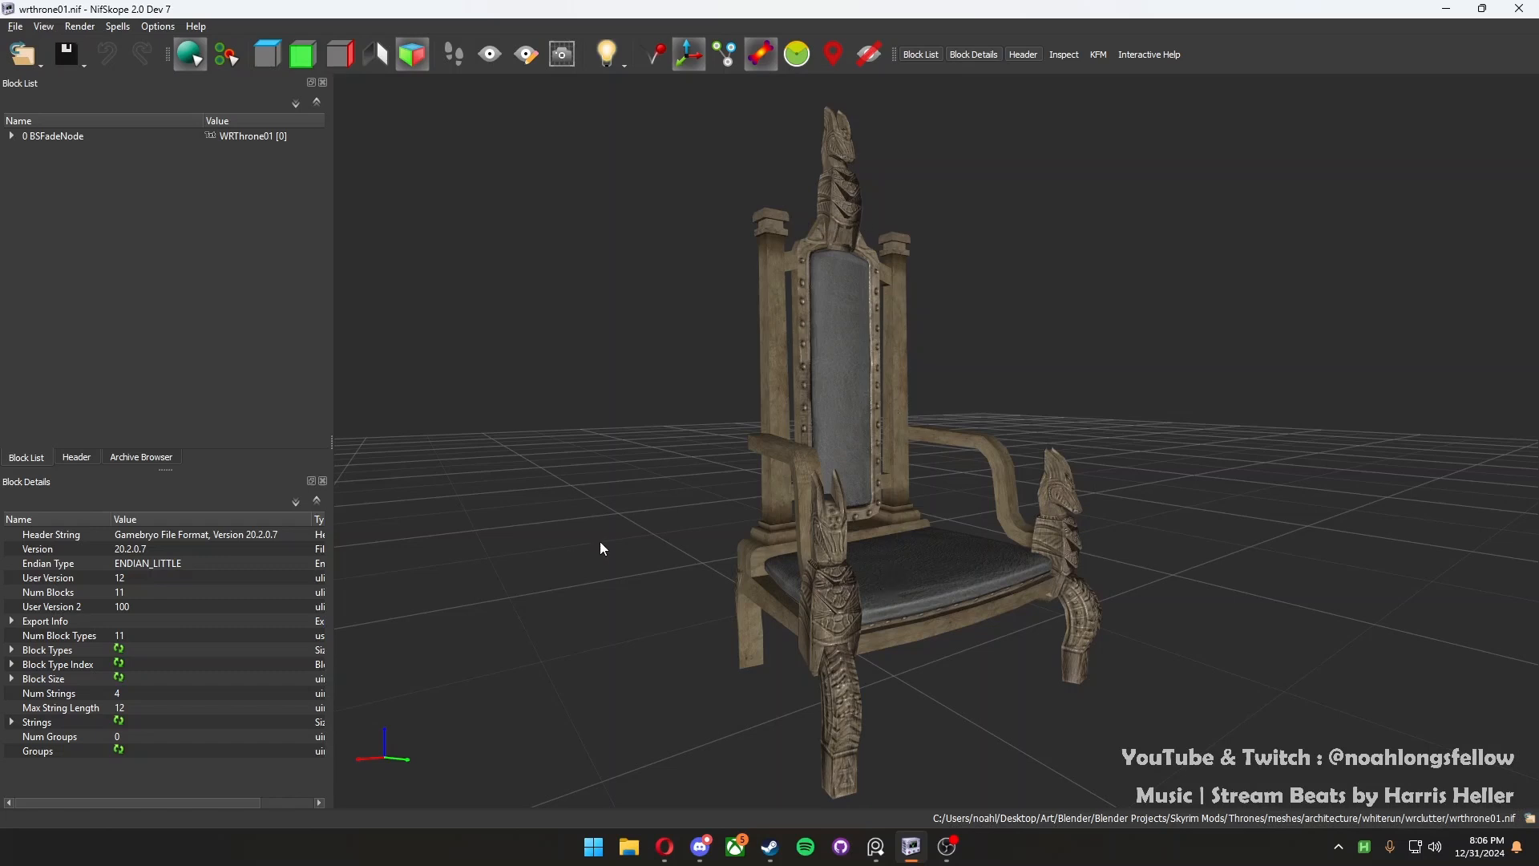
mouse_move(677, 573)
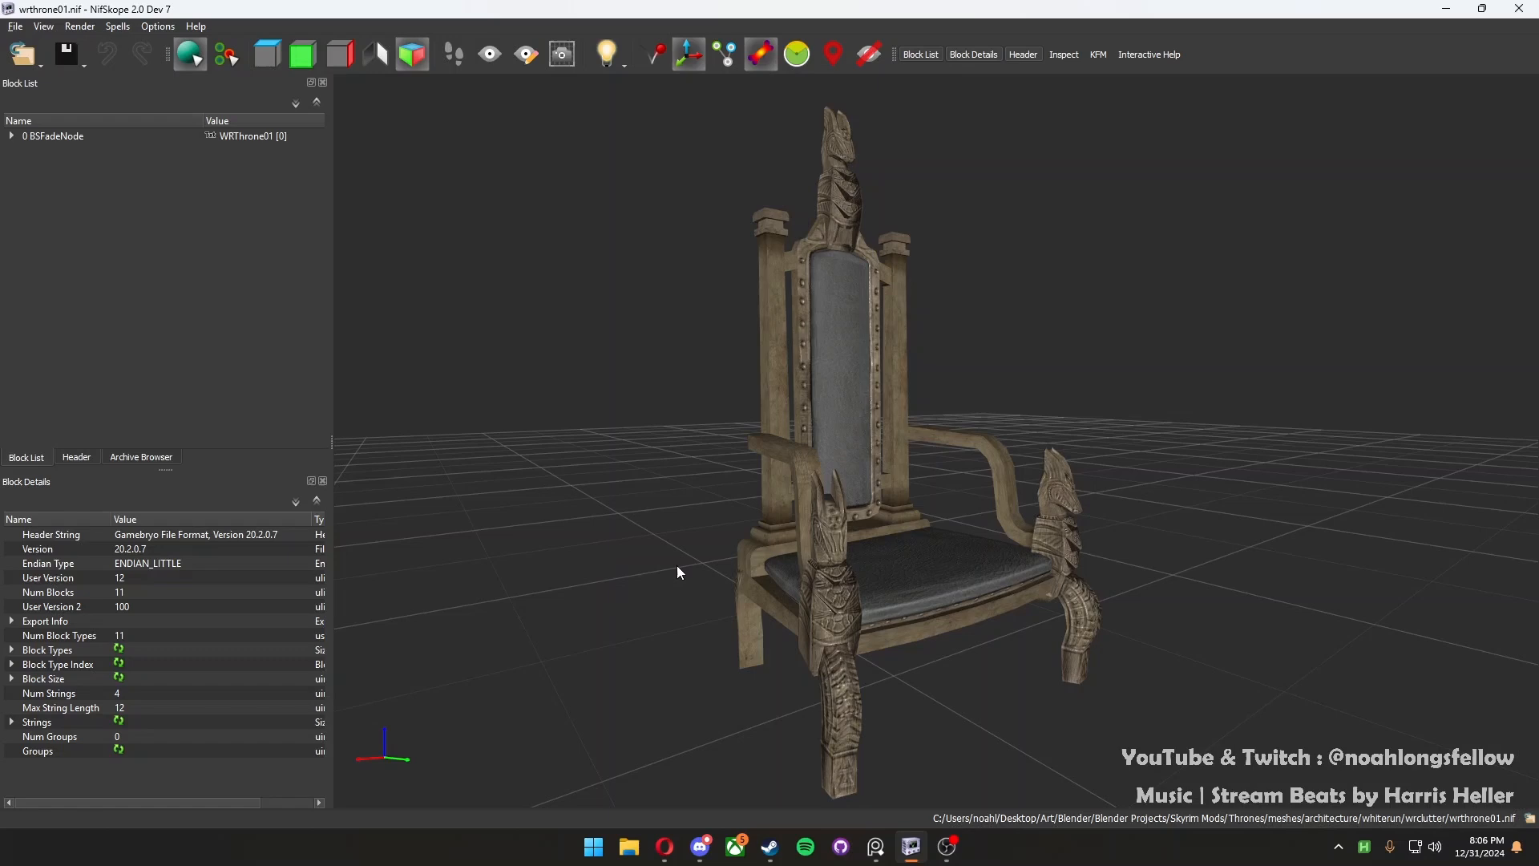
mouse_move(685, 573)
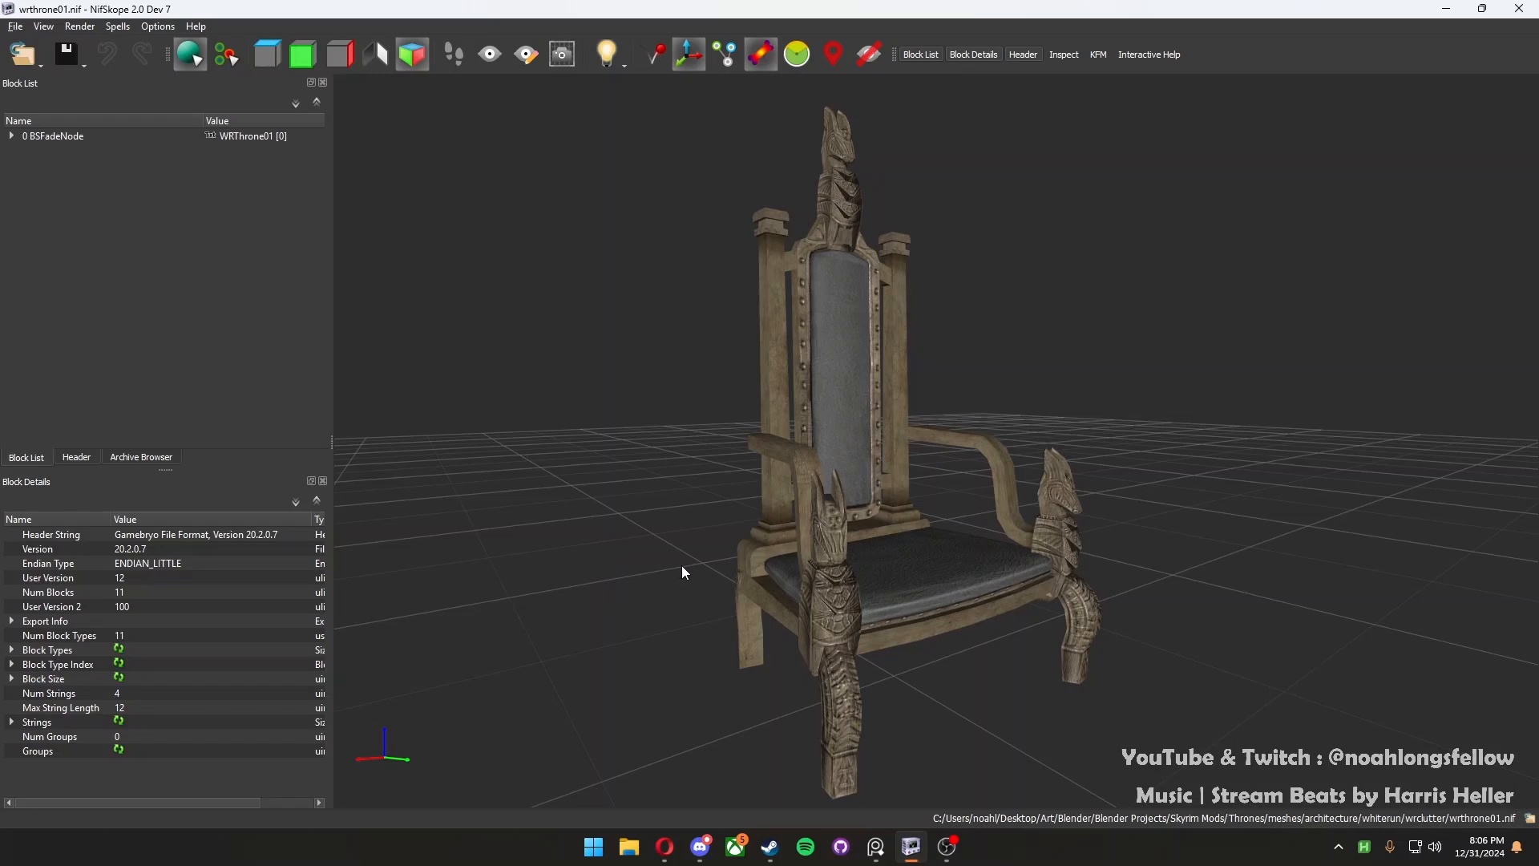